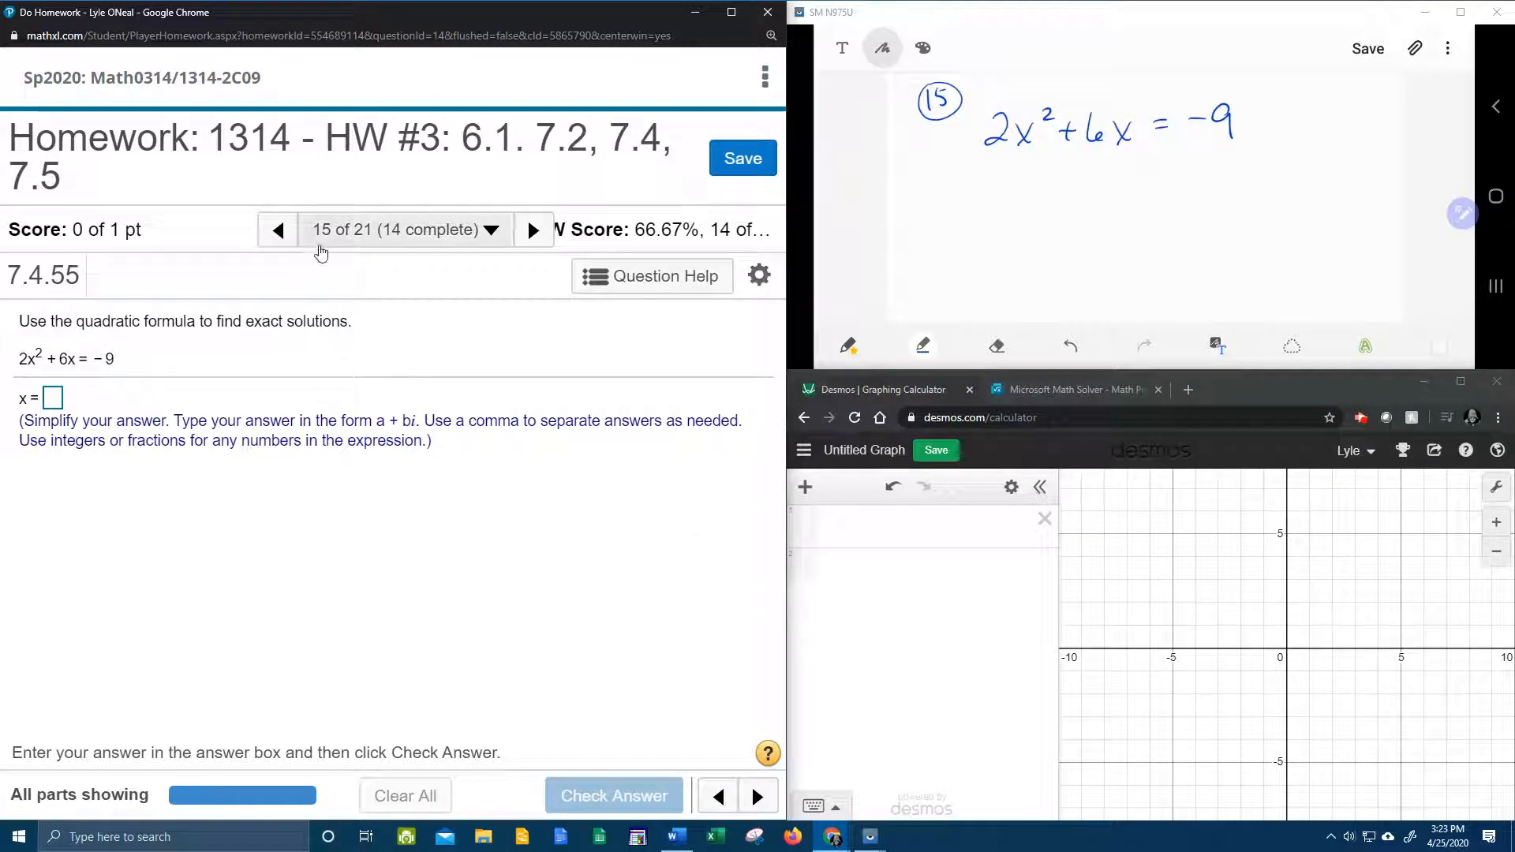
mouse_move(404, 165)
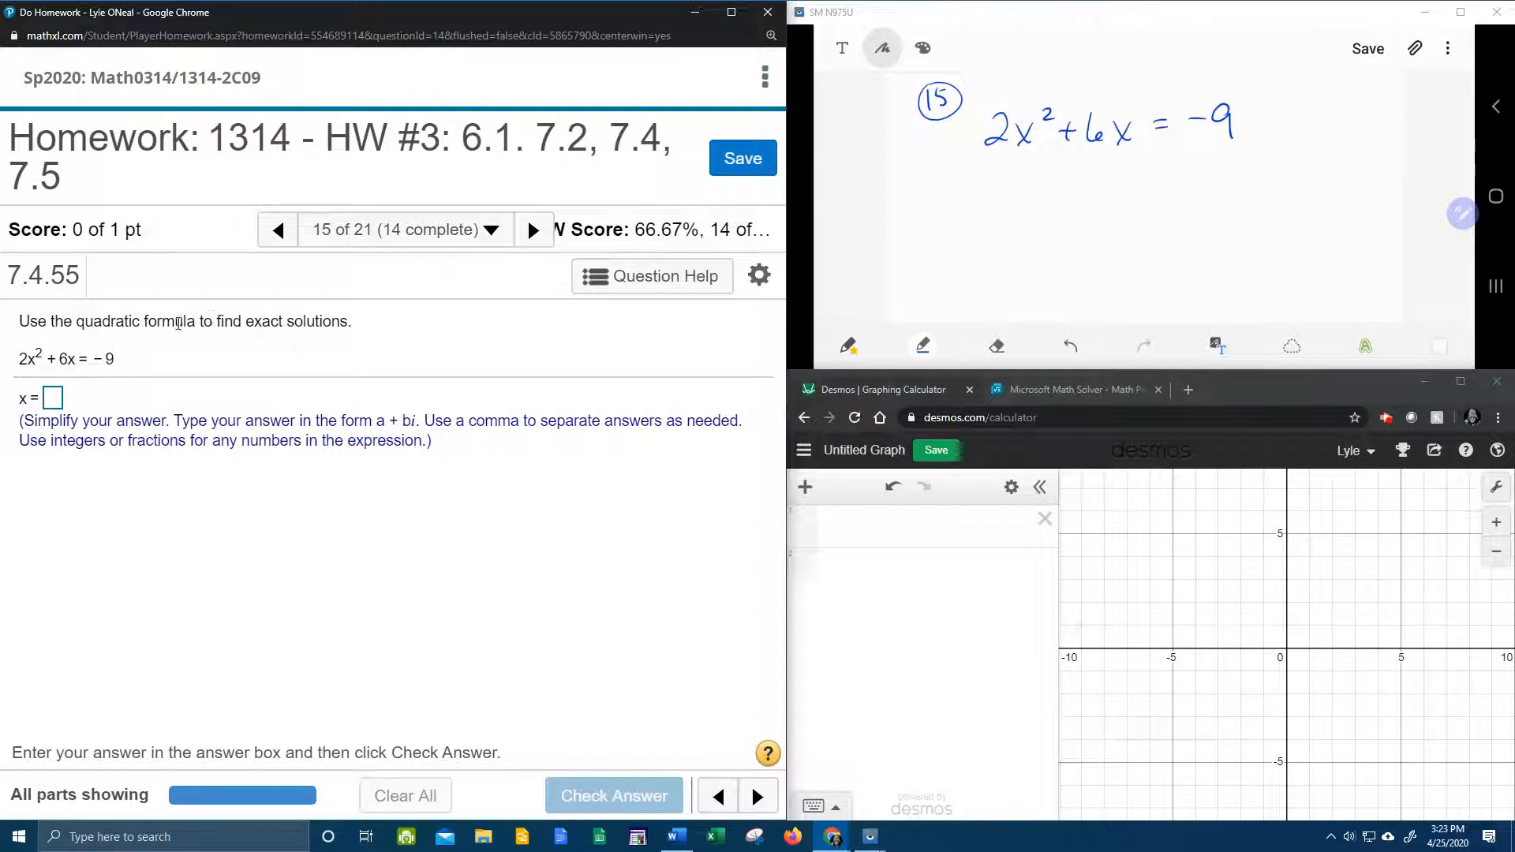
mouse_move(190, 341)
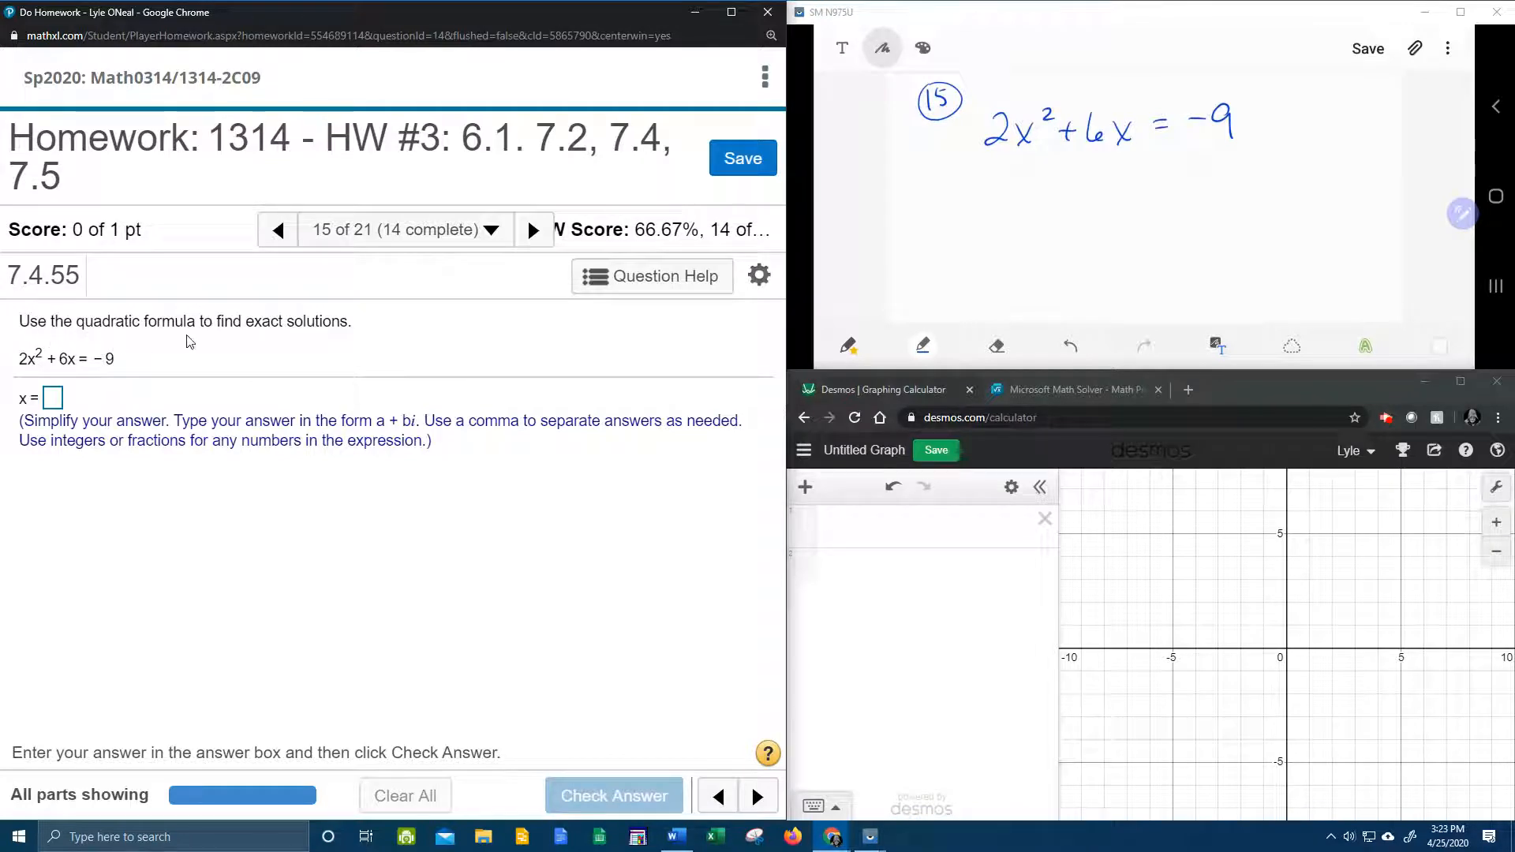
mouse_move(354, 336)
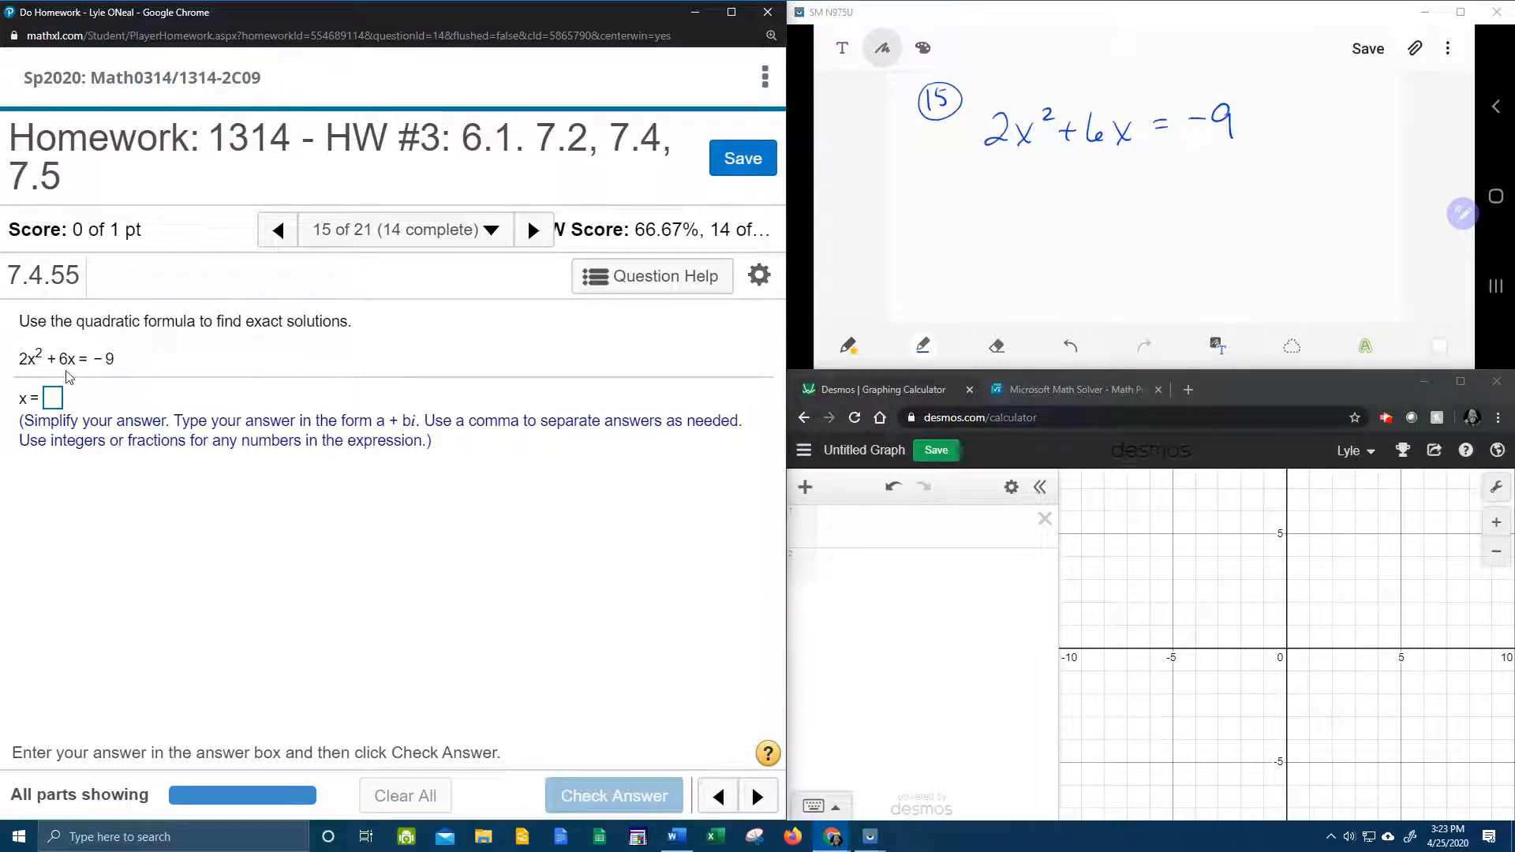
mouse_move(396, 333)
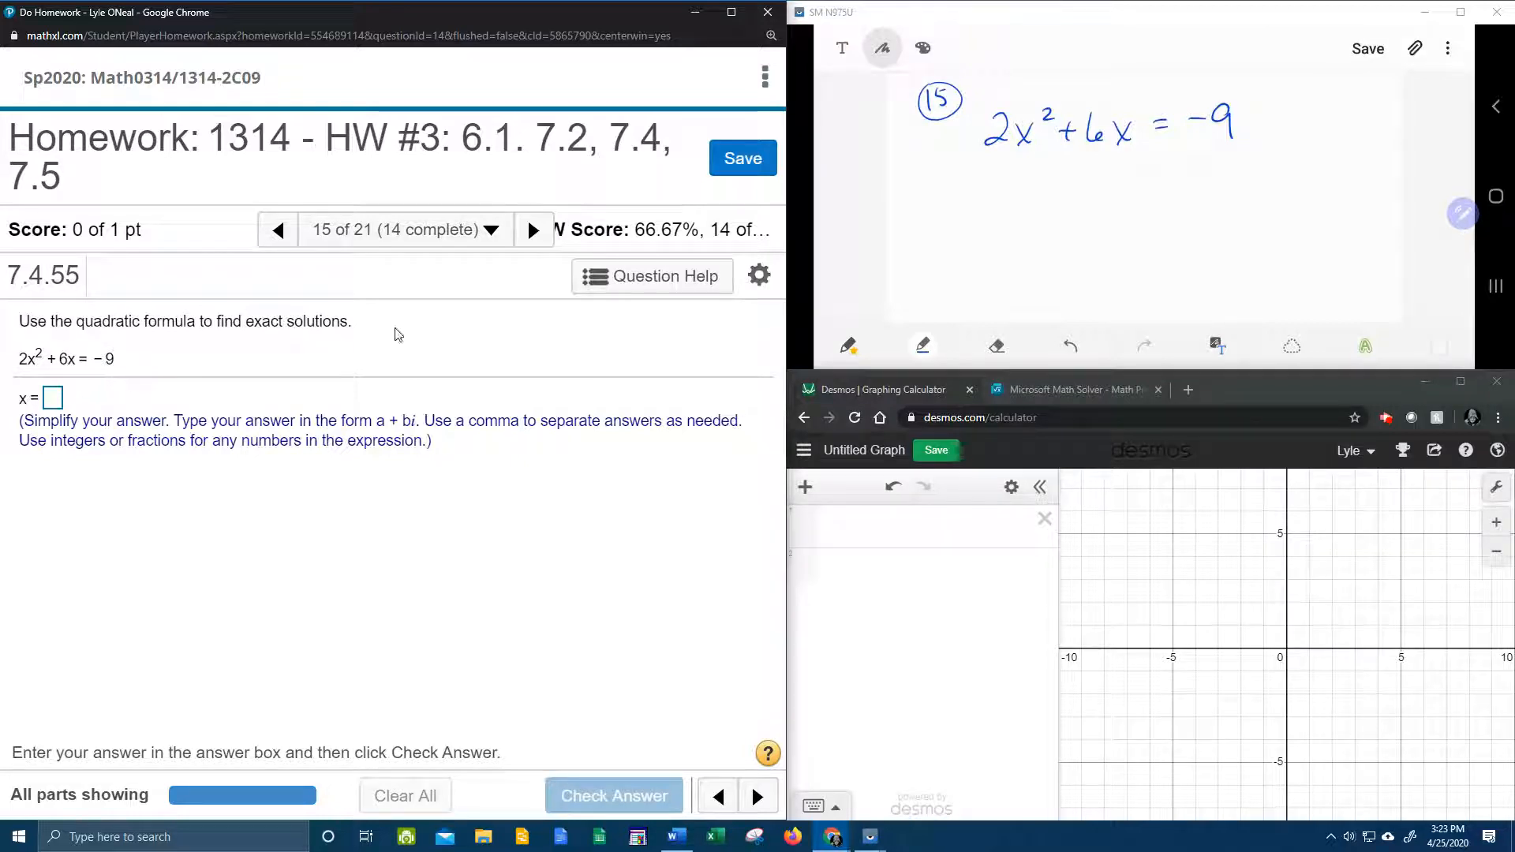
mouse_move(1356, 114)
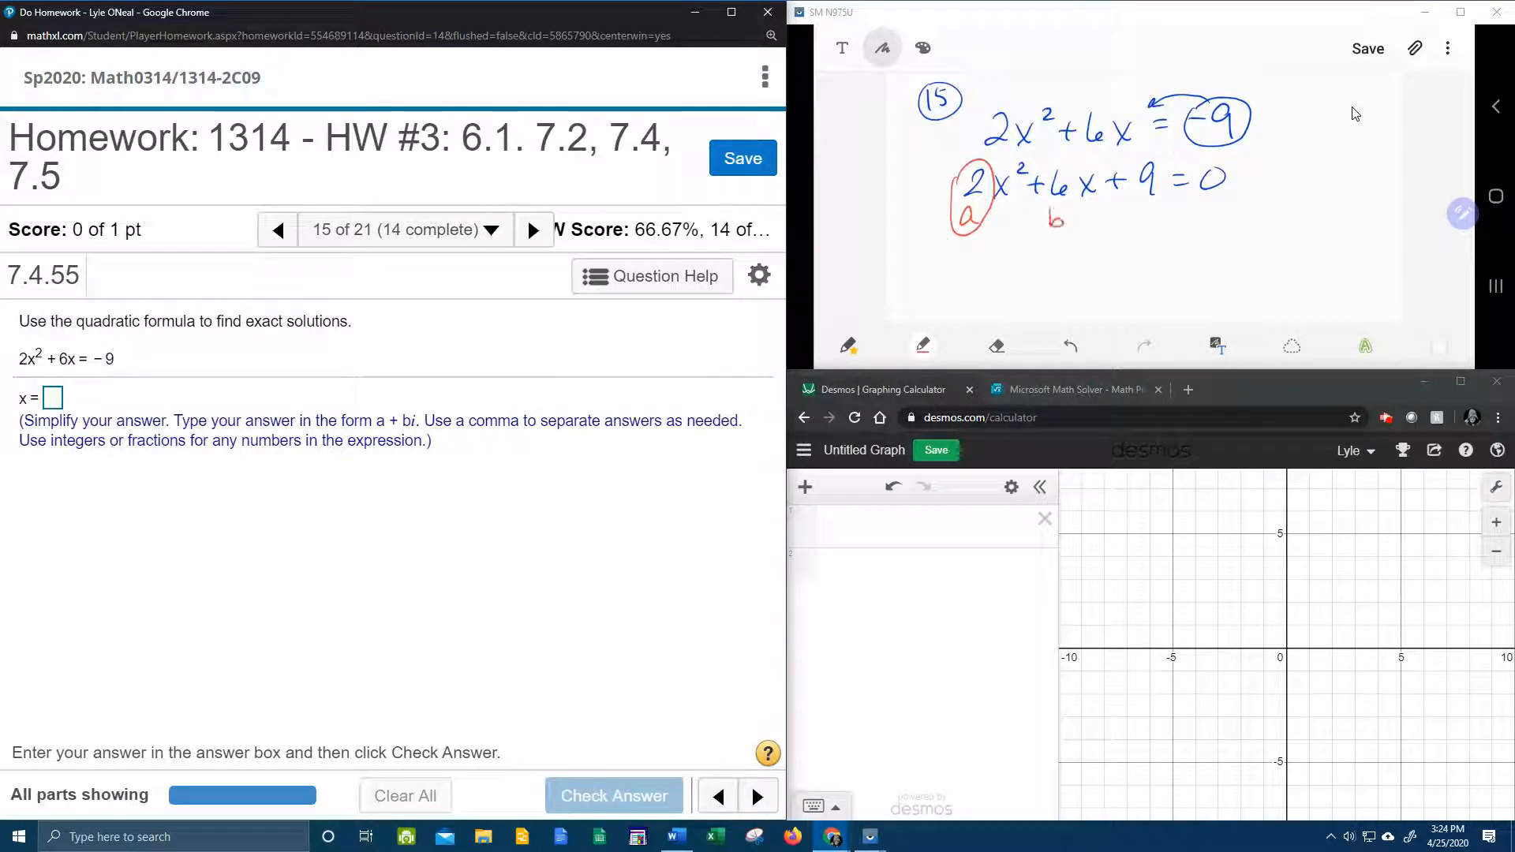
Step: Handwrite 2x²+6x+9=0 by moving −9 left, then mark 2 as a and 6 as b
drag(1029, 160, 1078, 223)
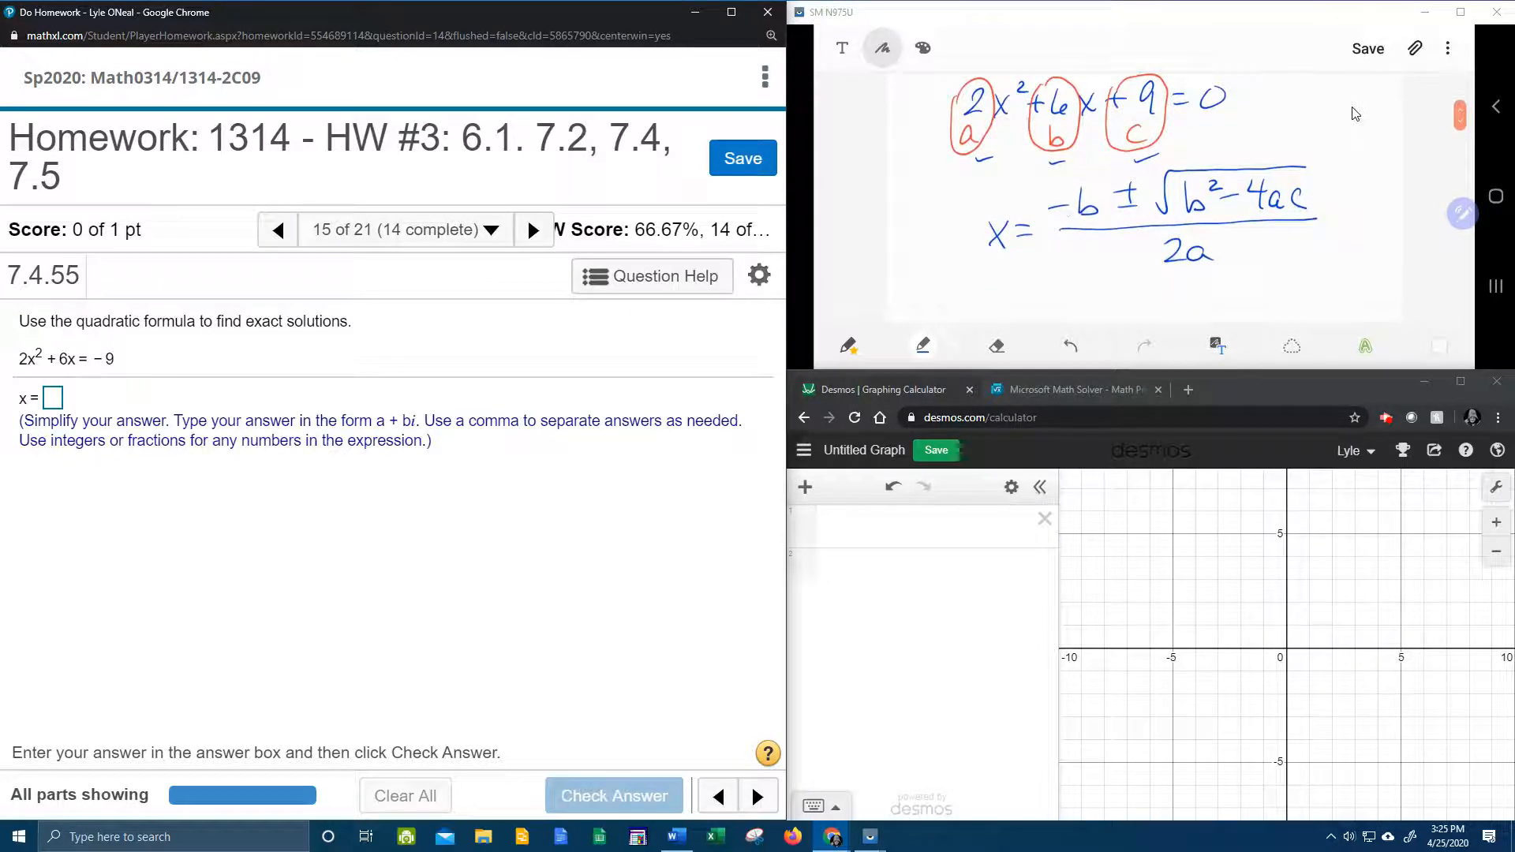
Step: Mark 9 as c and handwrite x = (−b ± √(b²−4ac))/2a beneath the equation
scroll(down, 3)
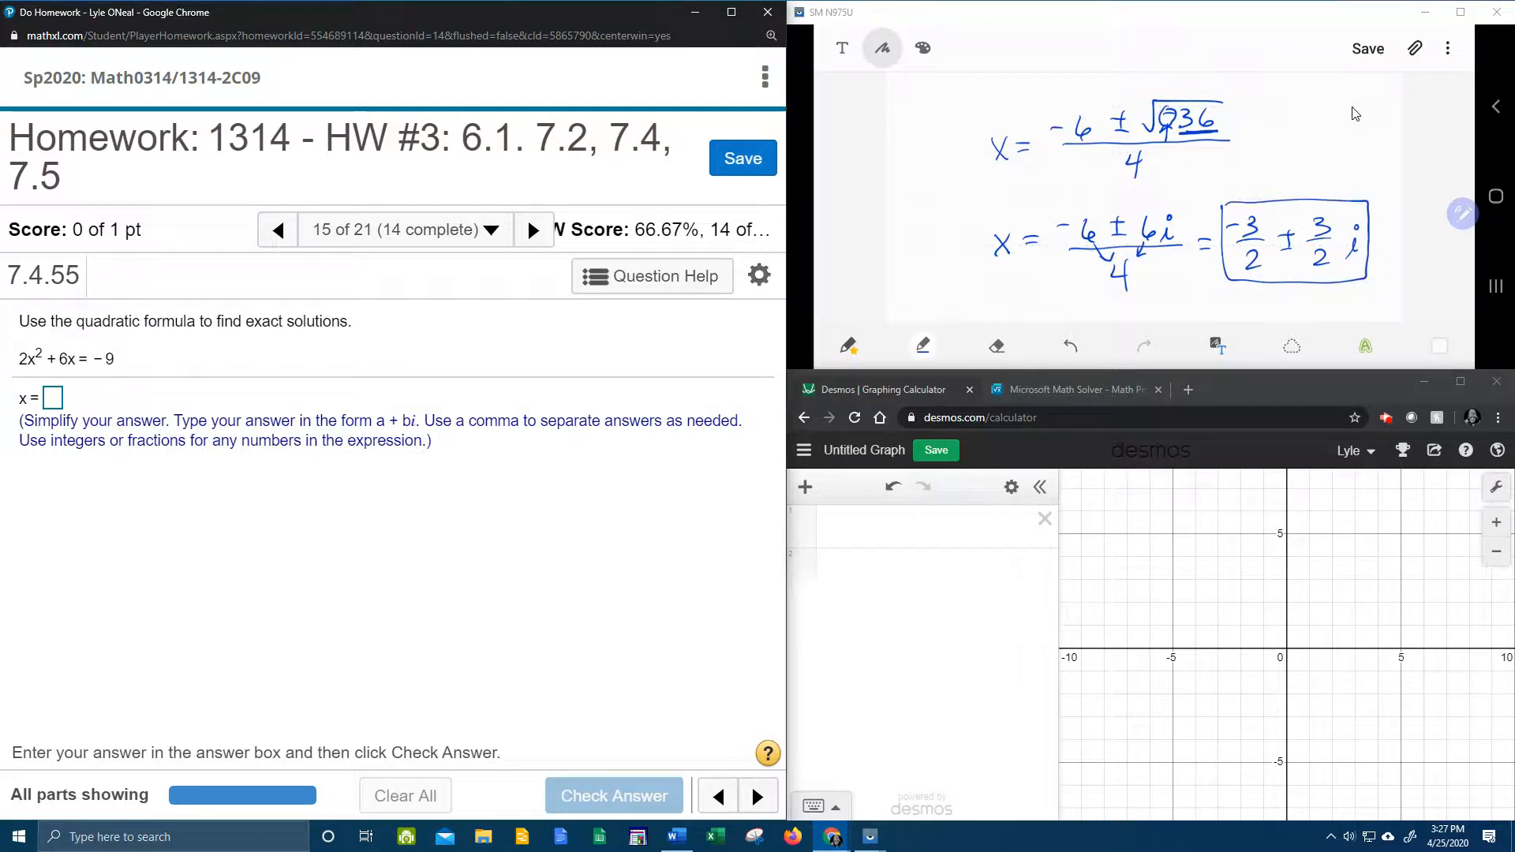
mouse_move(232, 176)
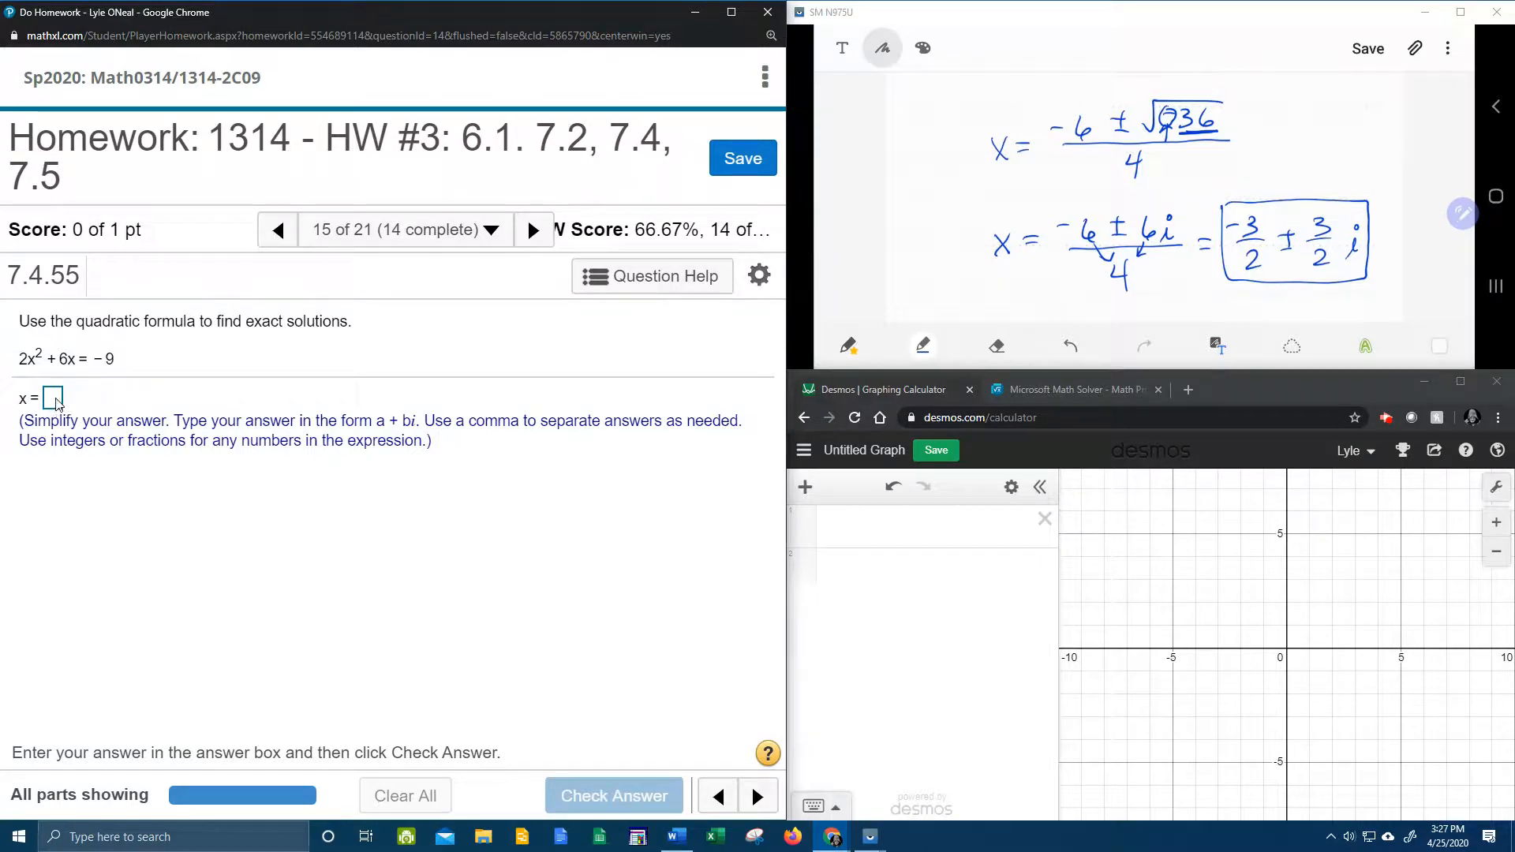
Step: Enter −3/2+3/2i, −3/2−3/2i in the answer box and check the answer
click(53, 397)
text(-)
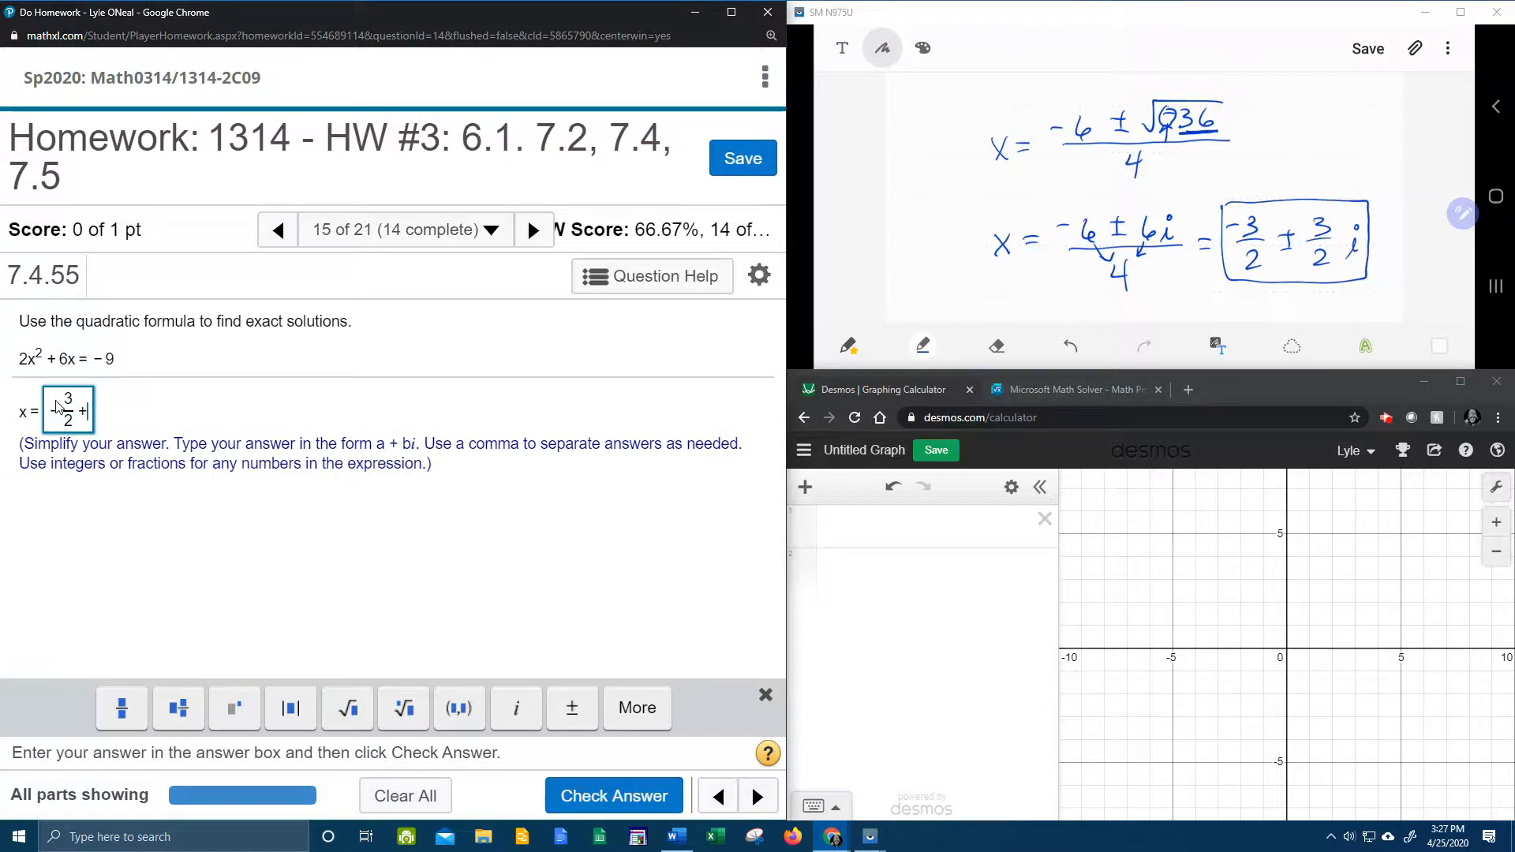
text(3/2)
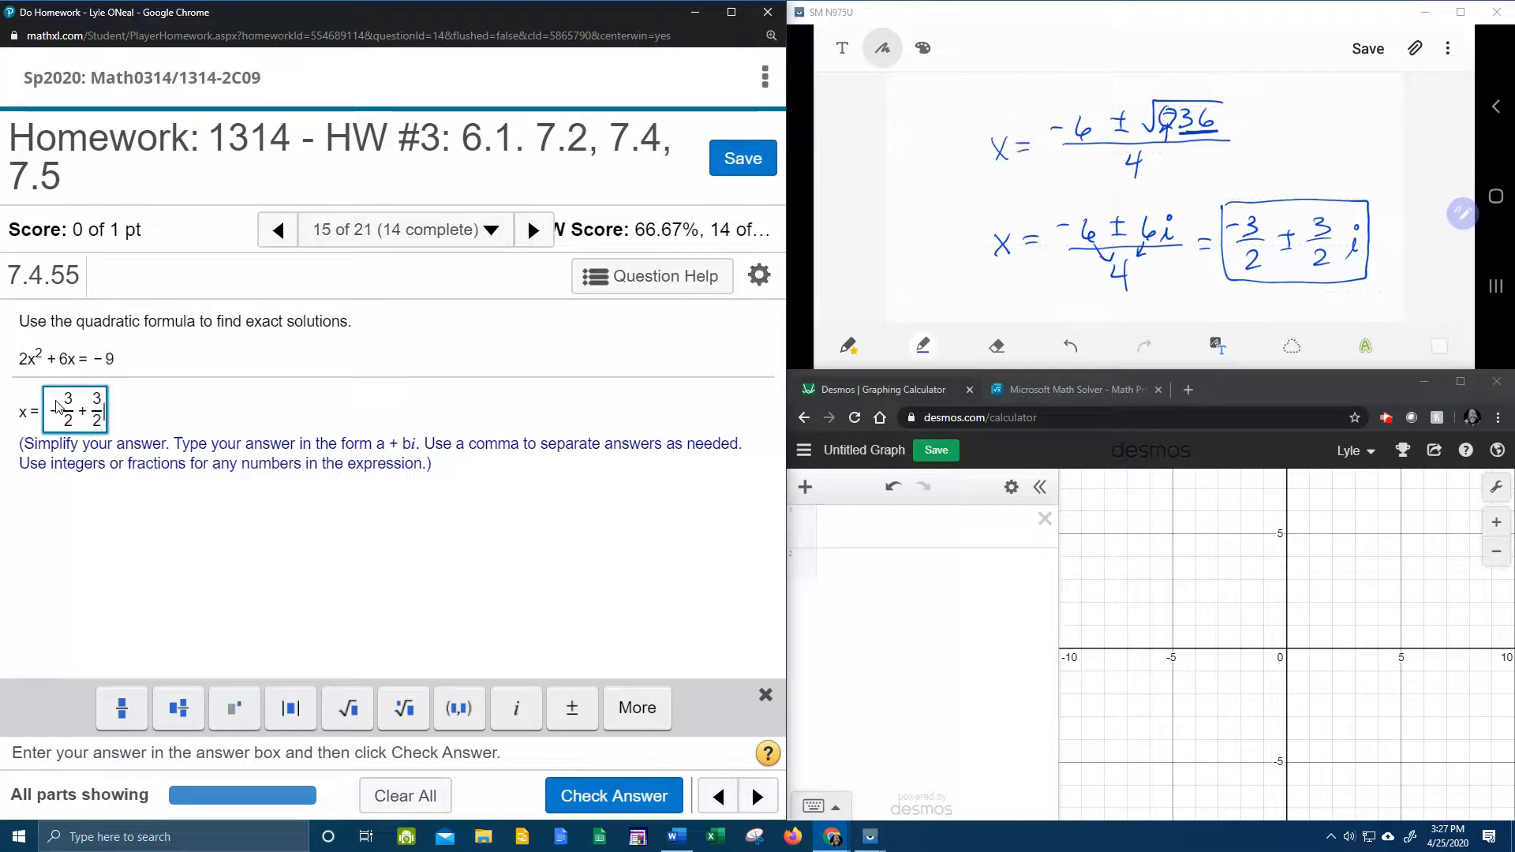
text(i,-3/2-3/2i)
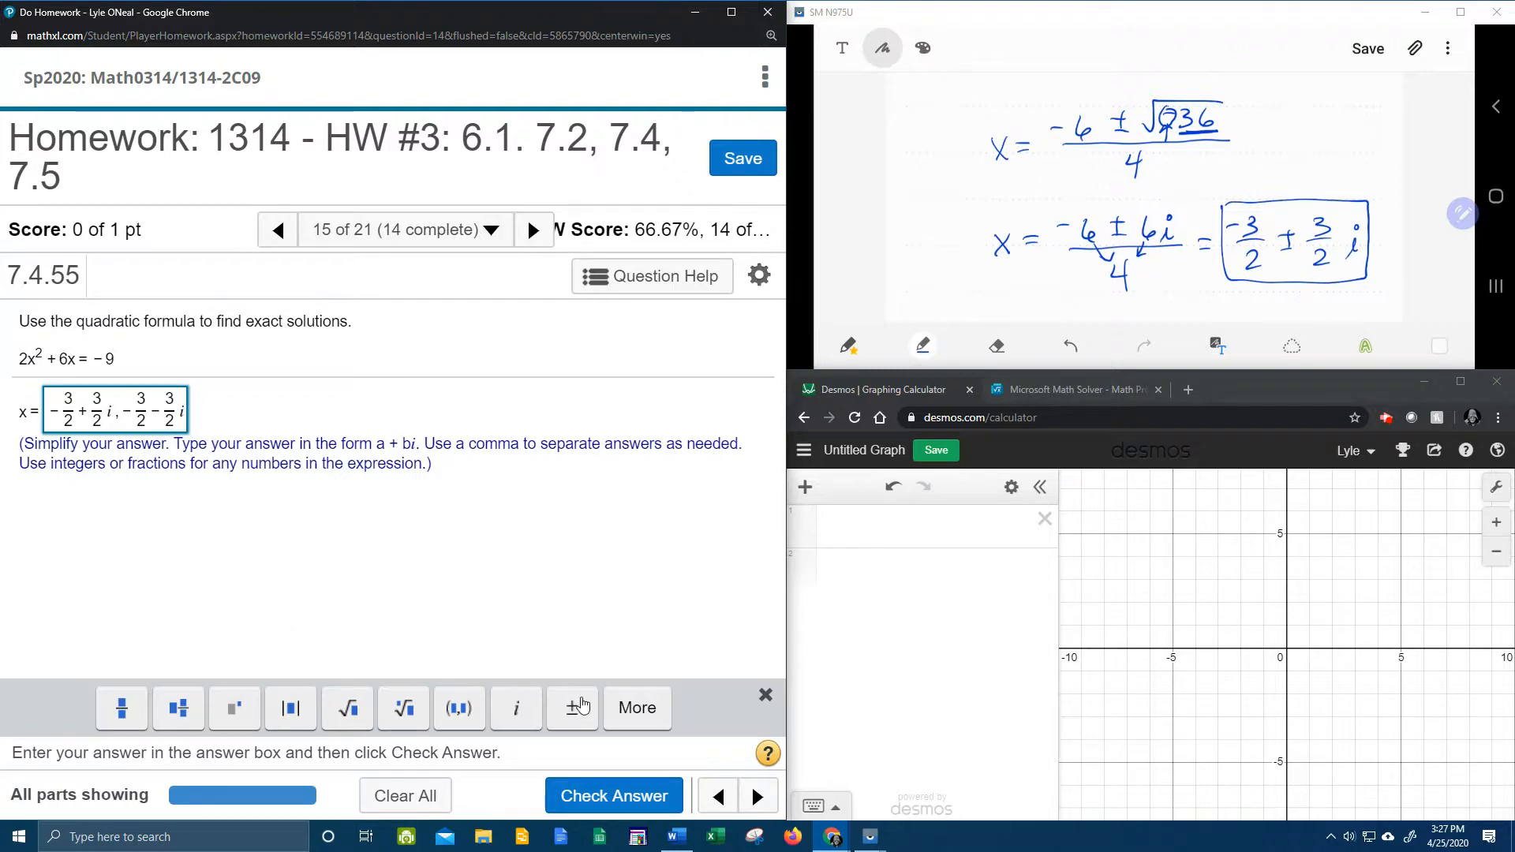
click(612, 796)
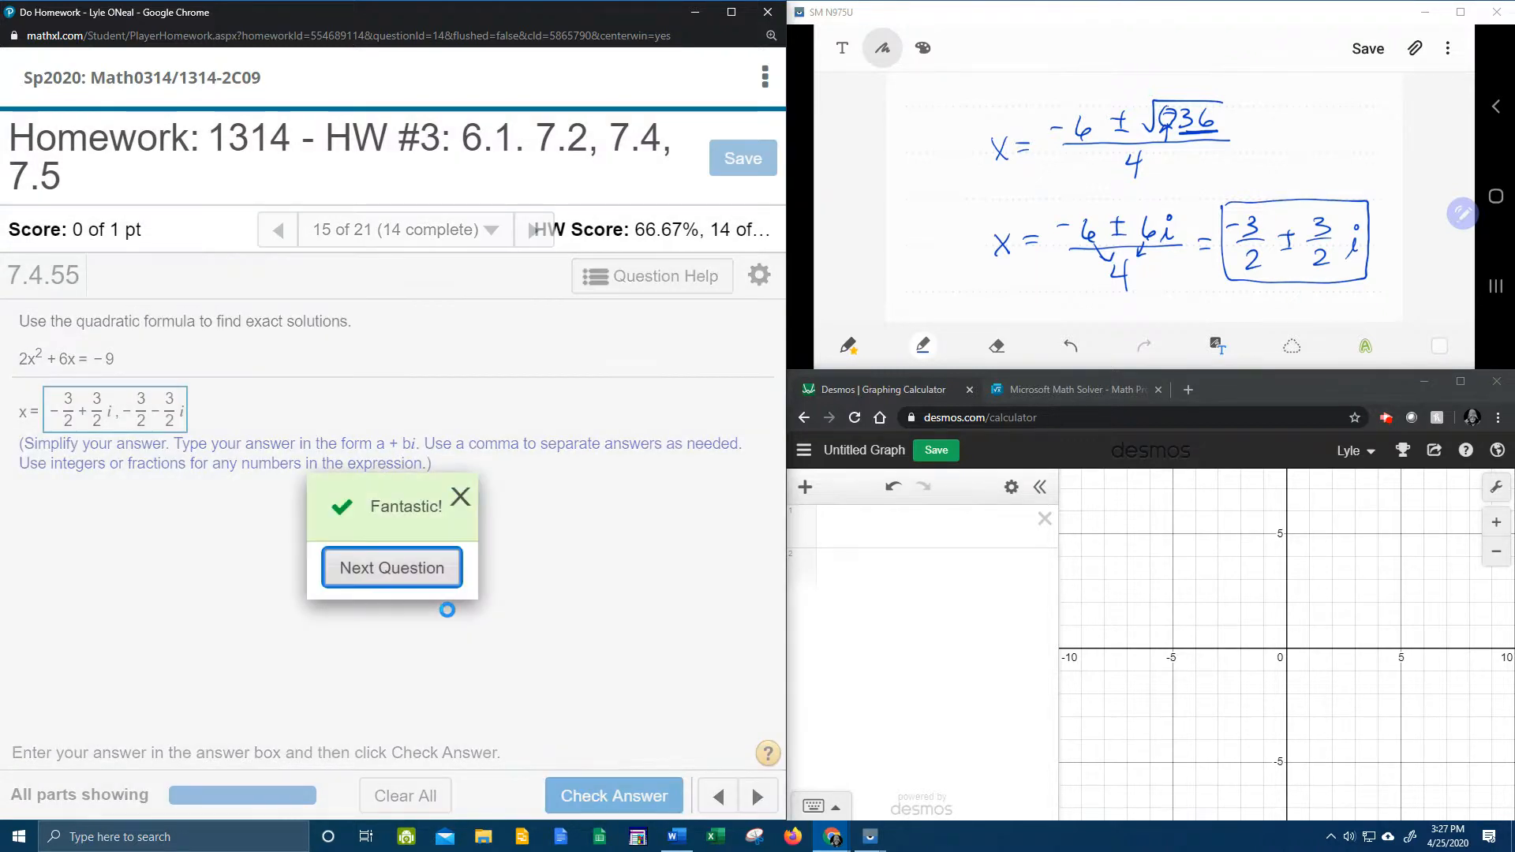